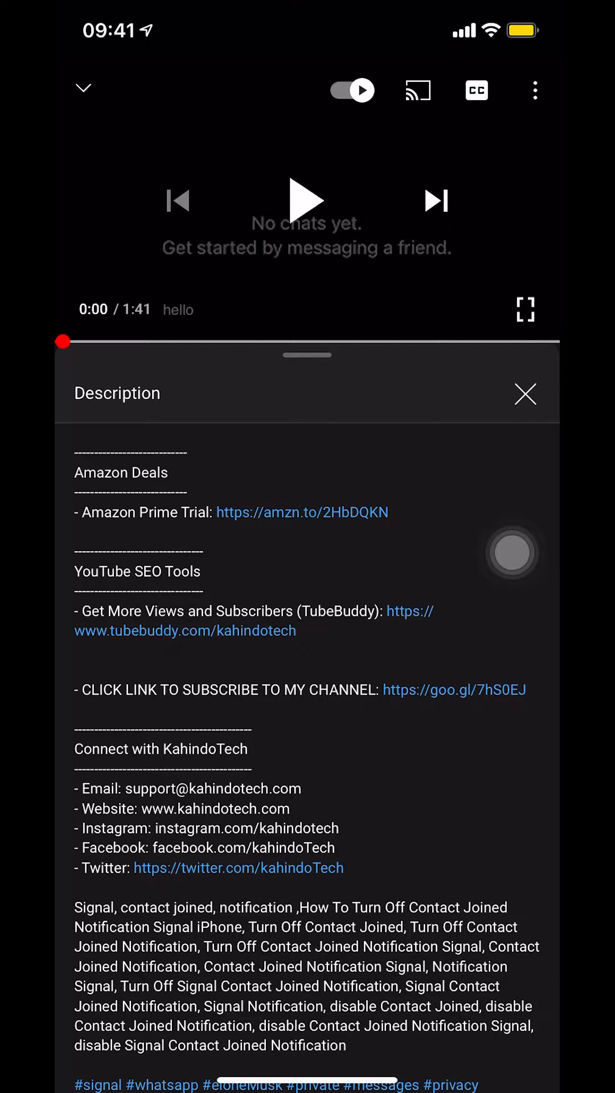
Step: Leave YouTube and return to the iPhone home screen with a swipe up from the bottom
{"action": "scroll", "scroll_direction": "up", "scroll_amount": 3}
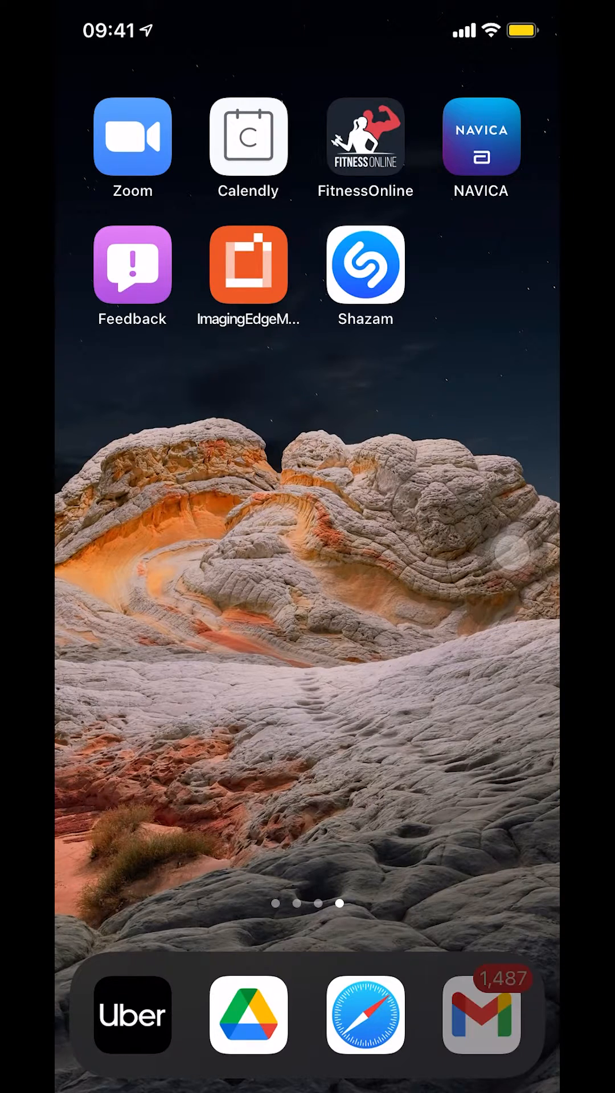
Step: Launch Gmail from the dock into All Inboxes and expand the folder menu
{"action": "left_click", "coordinate": [480, 1014]}
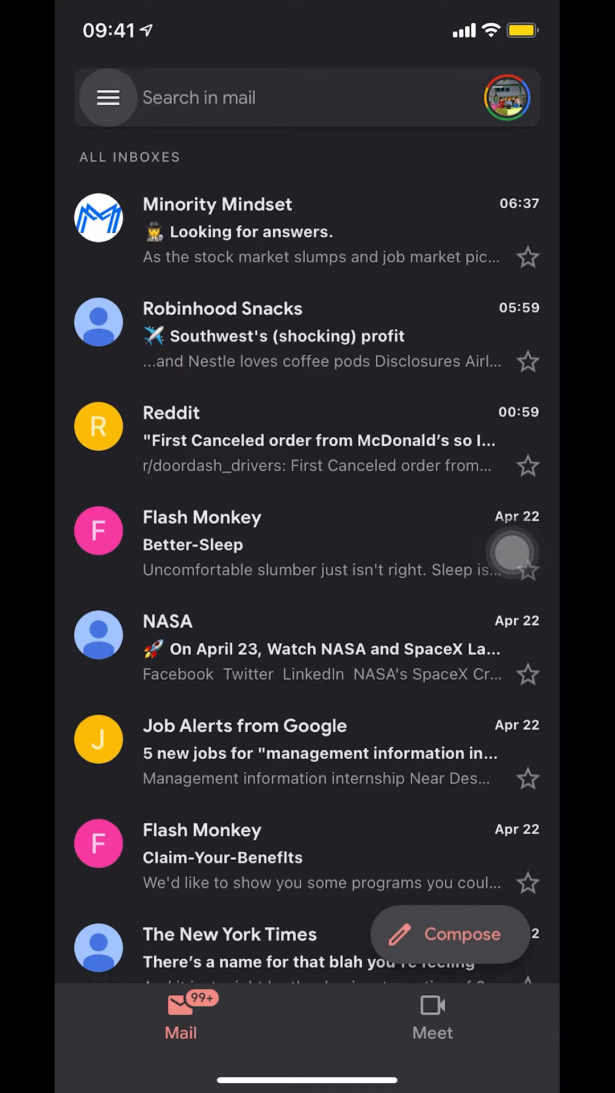
{"action": "left_click", "coordinate": [106, 96]}
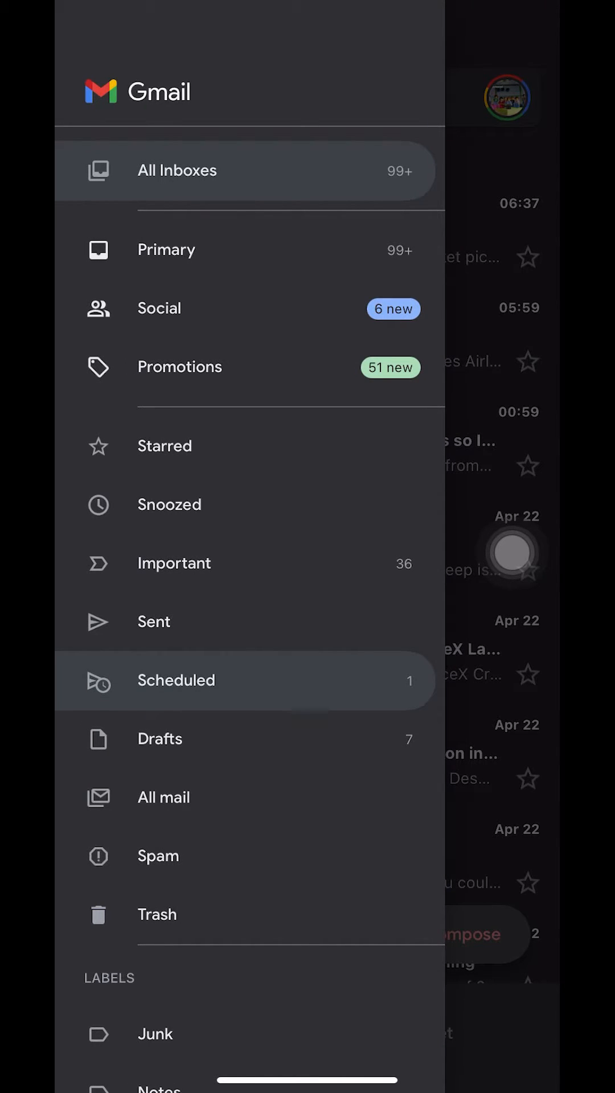
Step: Enter the Scheduled folder showing the message set to send tomorrow at 08:00
{"action": "left_click", "coordinate": [176, 681]}
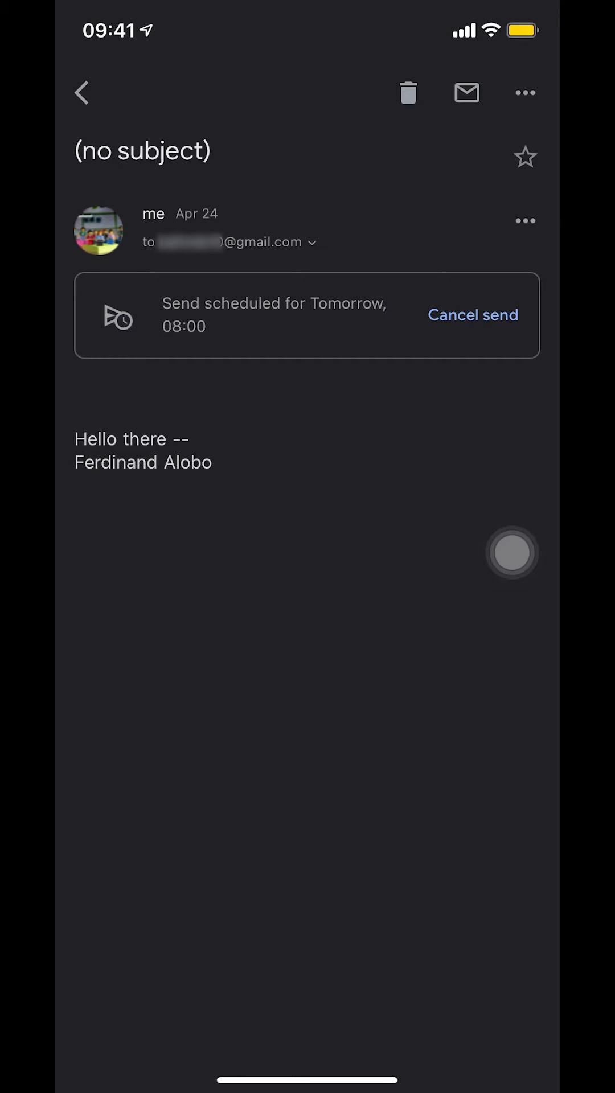
Step: Cancel the scheduled send of the no-subject message so it reverts to a draft
{"action": "left_click", "coordinate": [473, 316]}
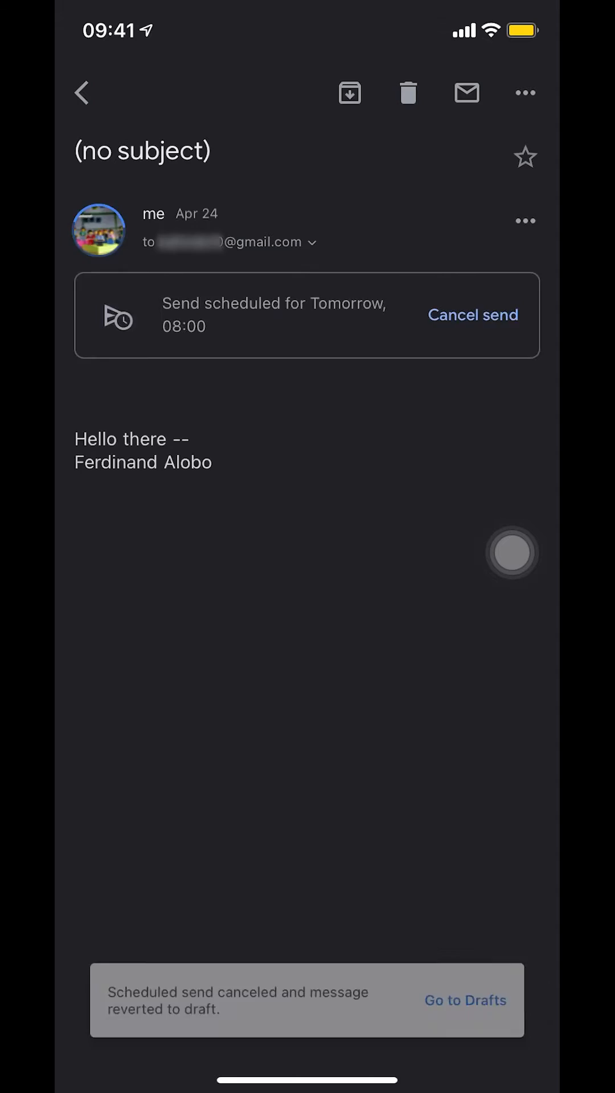
{"action": "left_click", "coordinate": [473, 316]}
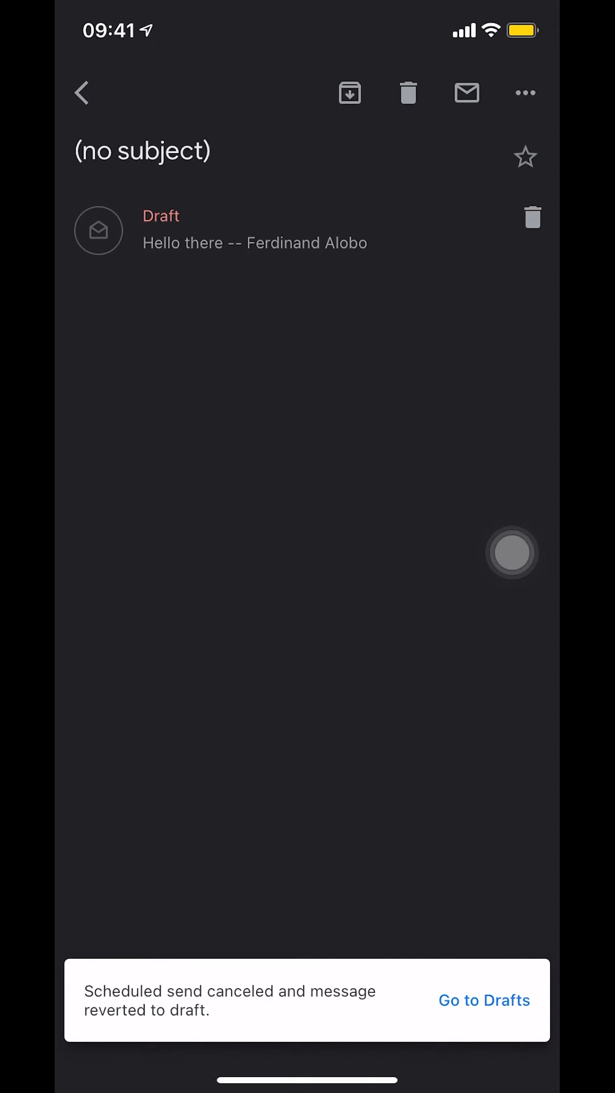